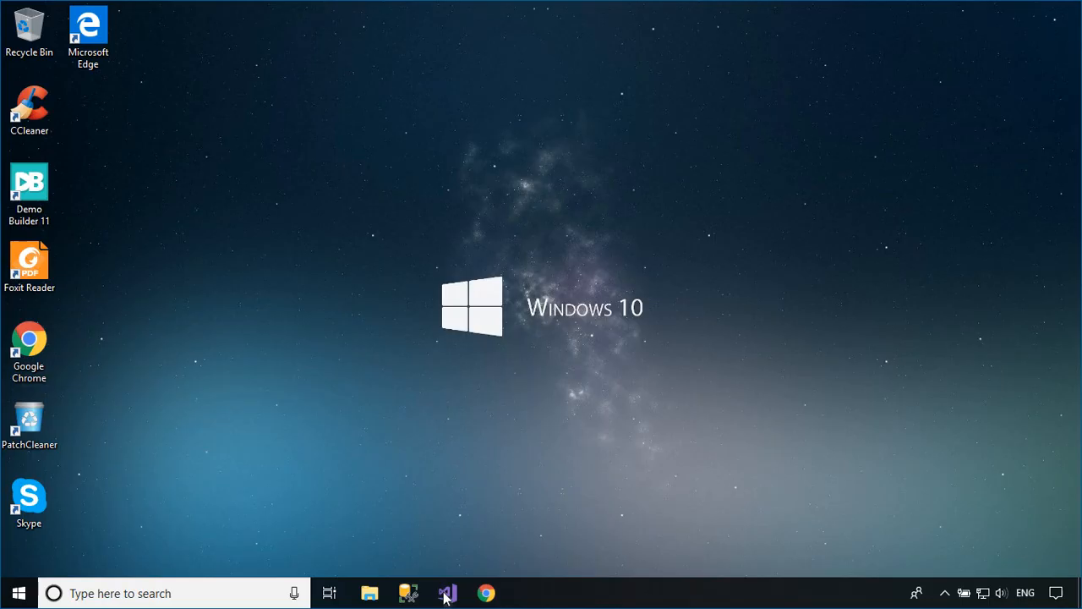
Step: Create a new Windows Forms App (.NET Framework) project named App1
click(447, 592)
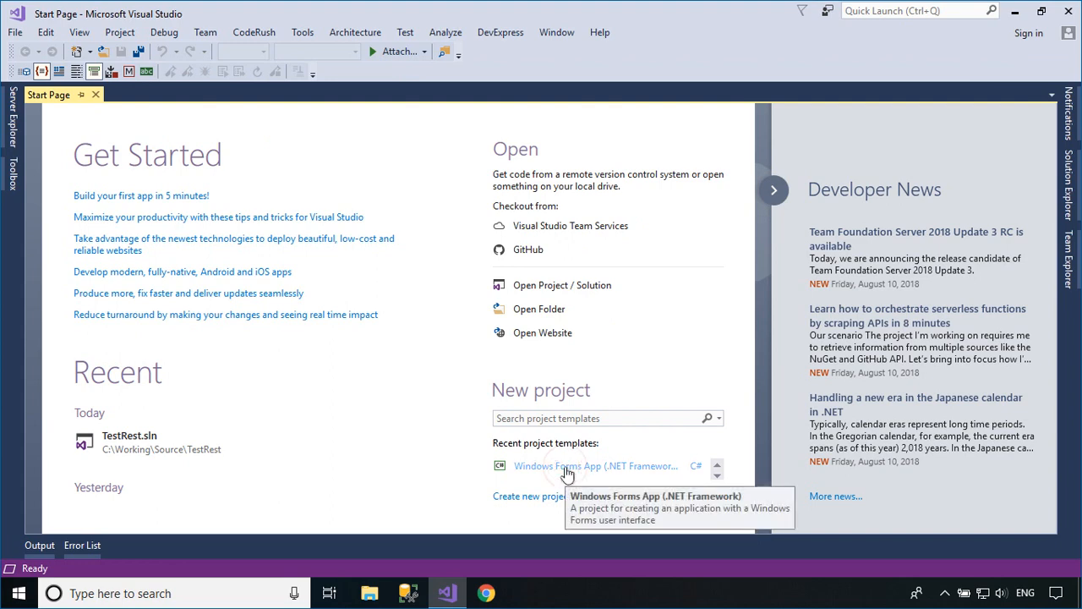
click(595, 467)
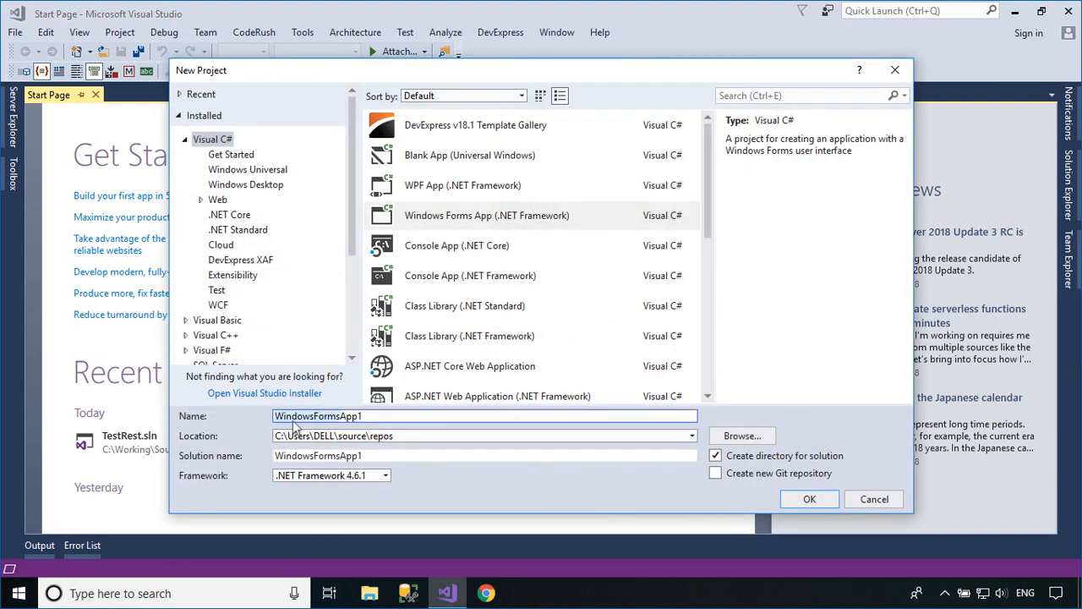
text(App1)
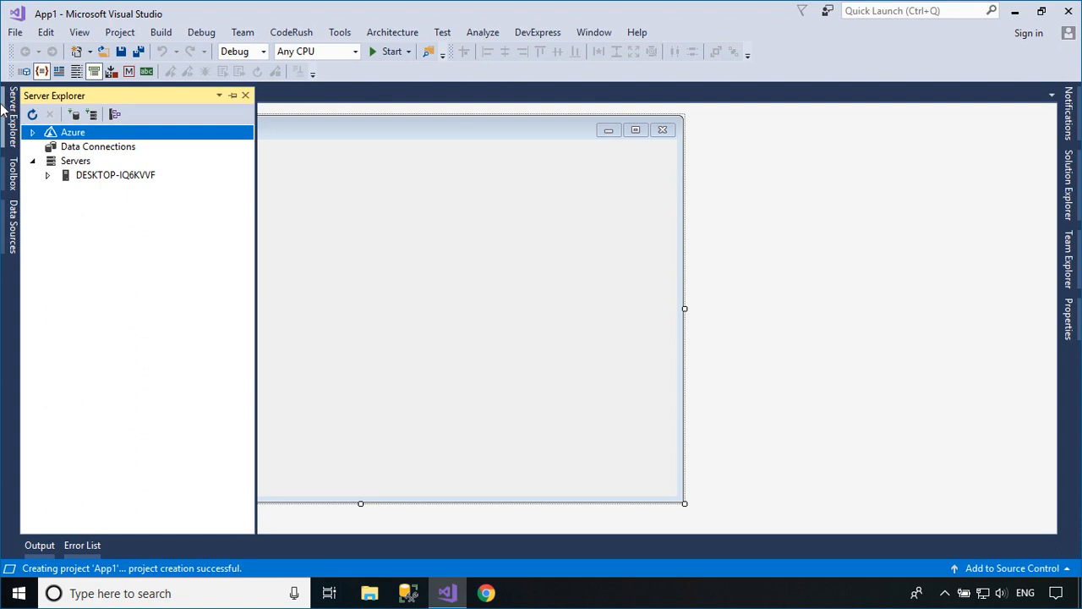
Step: Start a Microsoft SQL Server data connection to local server '.' with SQL authentication user sa
click(98, 146)
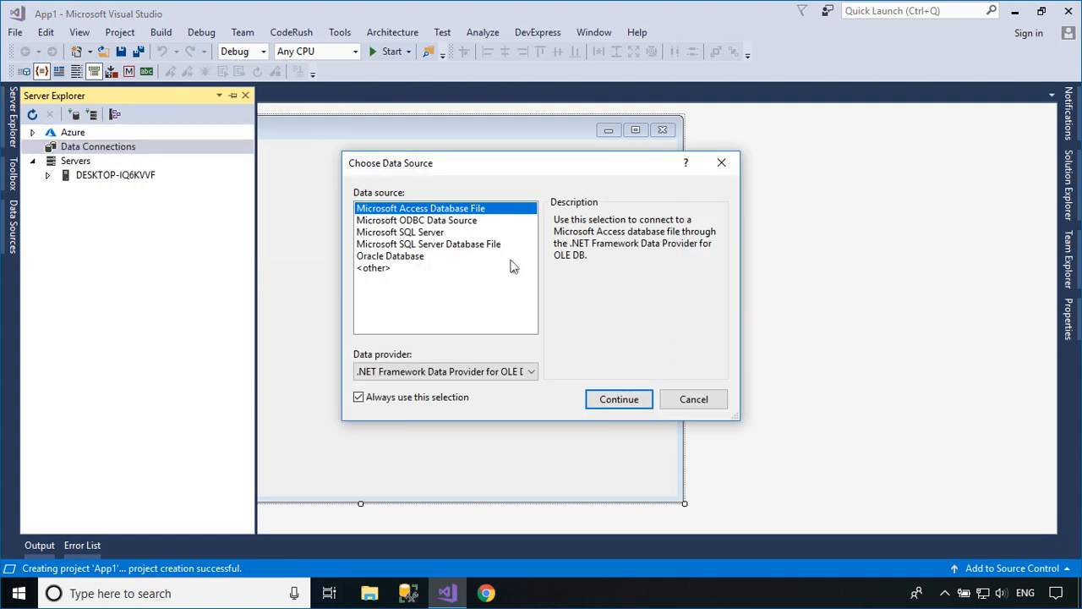
click(399, 232)
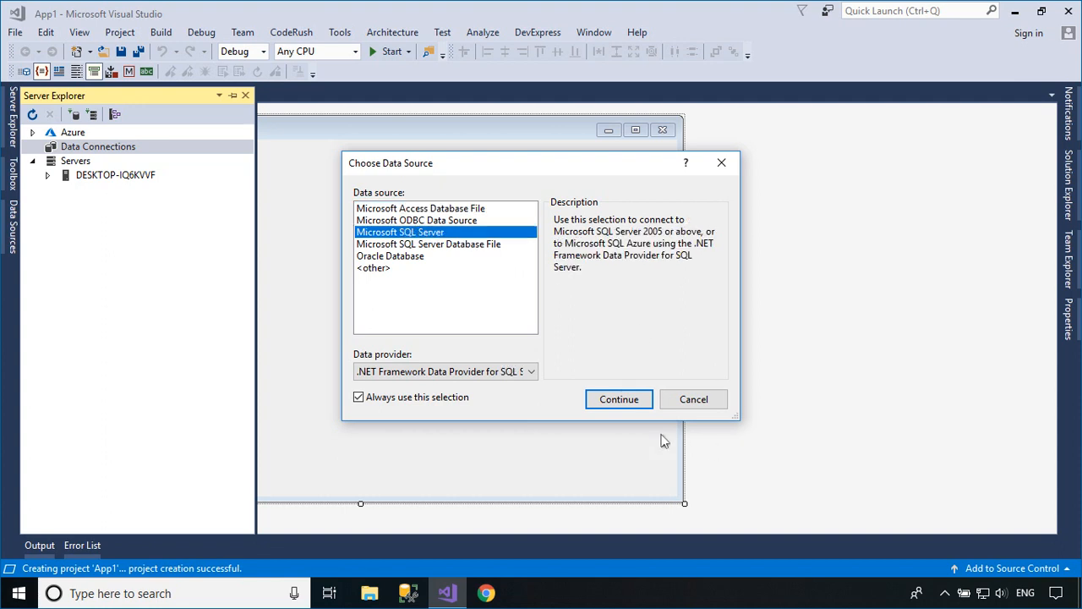
click(619, 399)
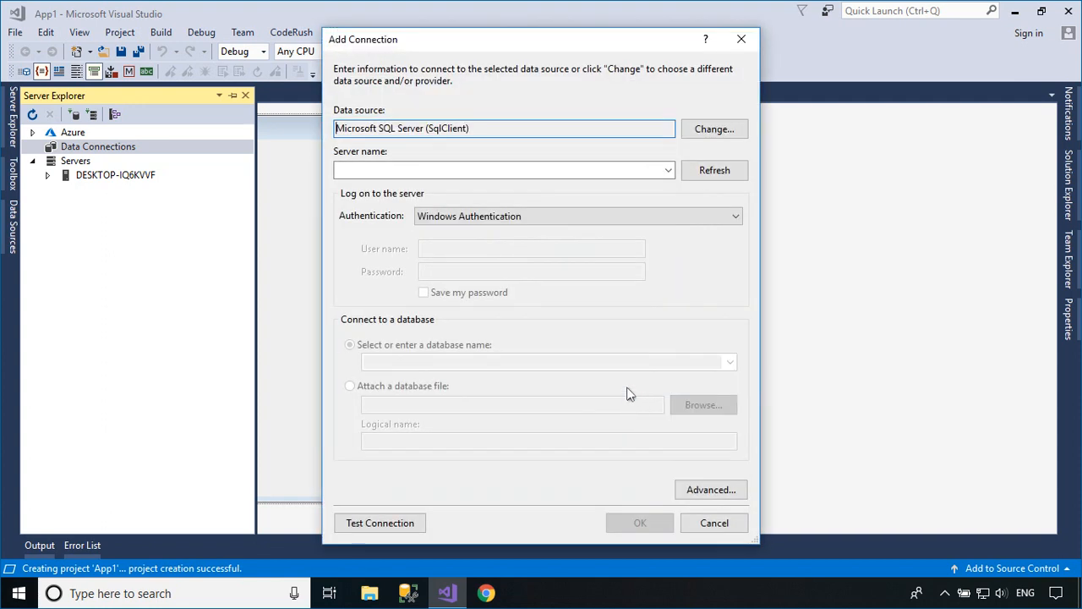
click(504, 169)
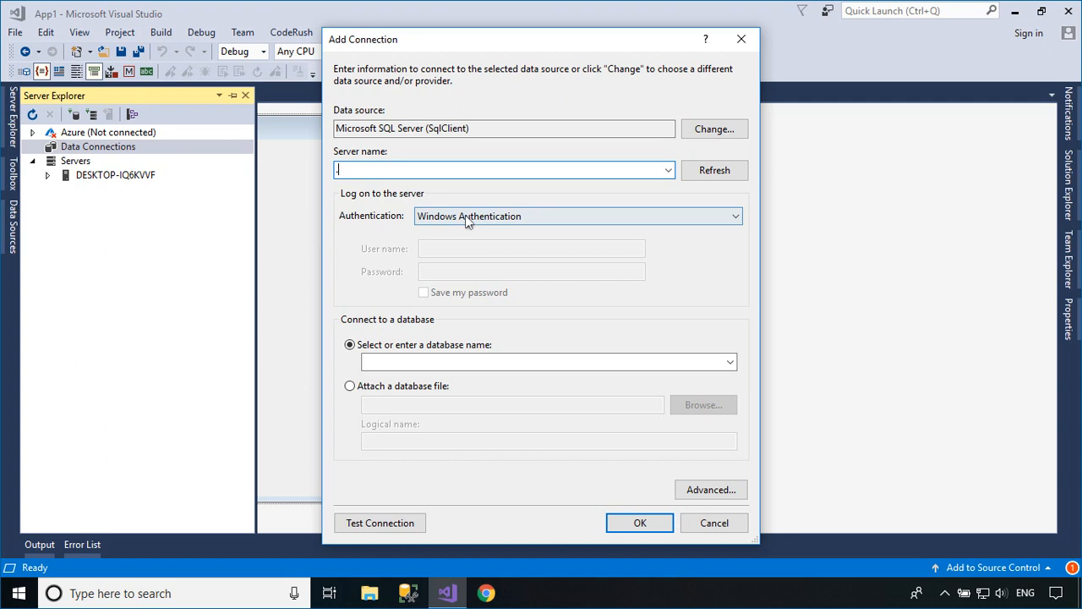
click(579, 216)
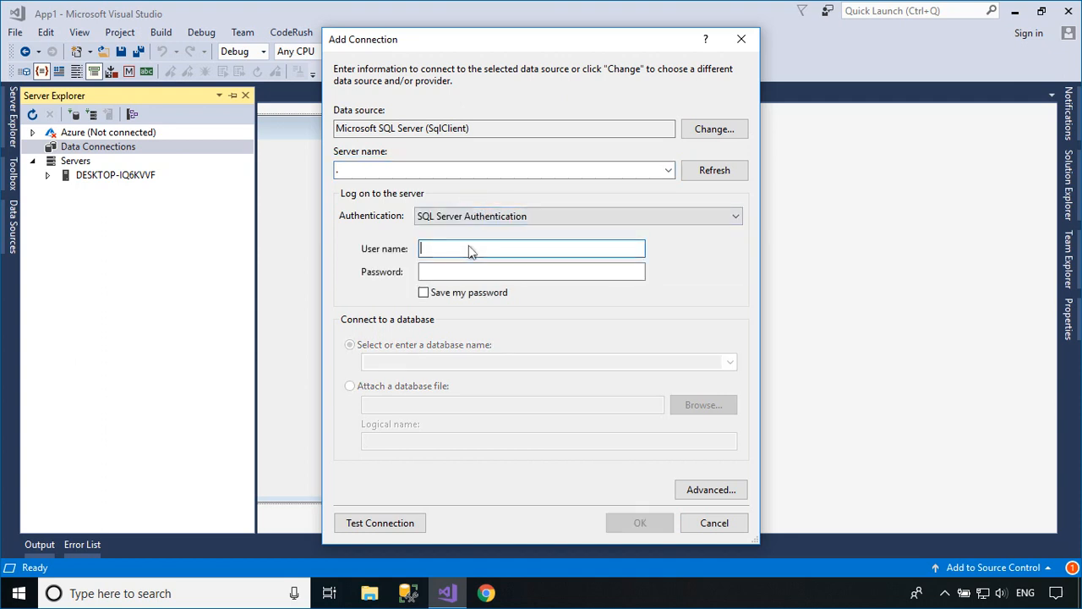
text(sa)
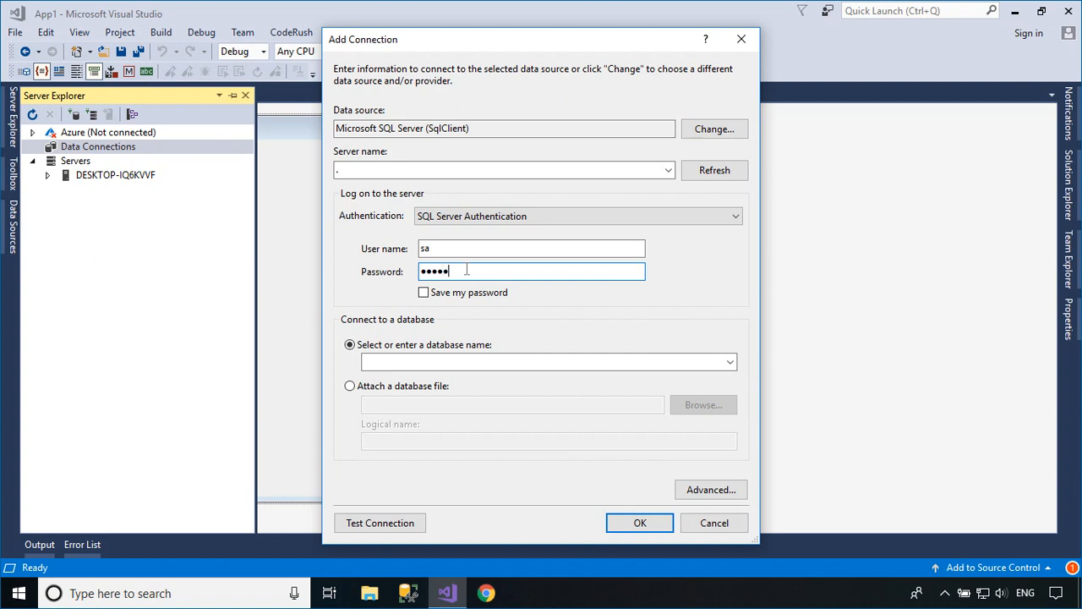
Step: Save the password, select the NORTHWND database and confirm the connection
click(423, 291)
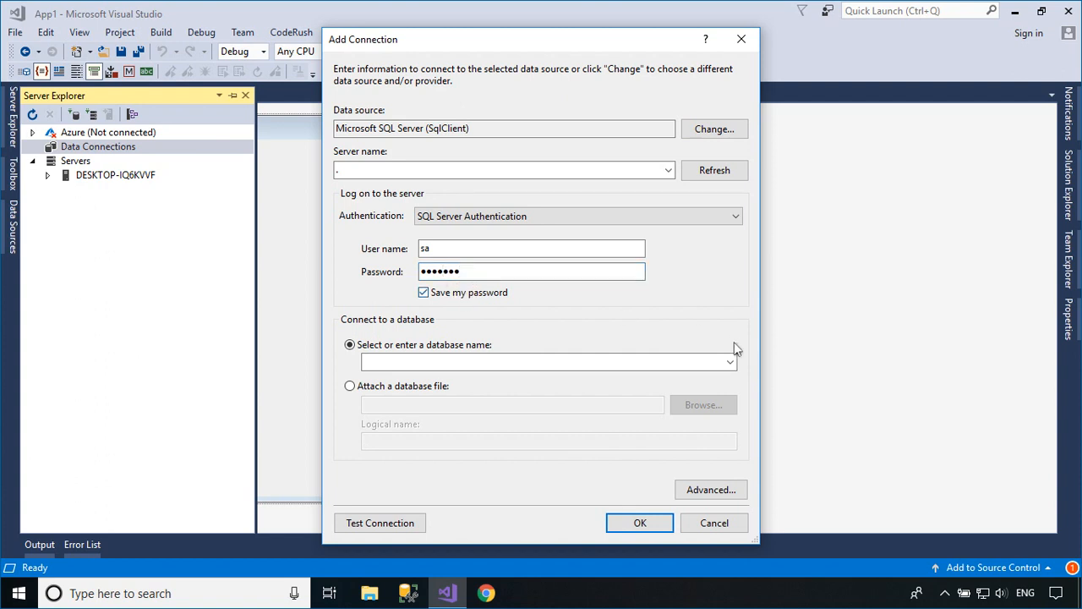
click(729, 362)
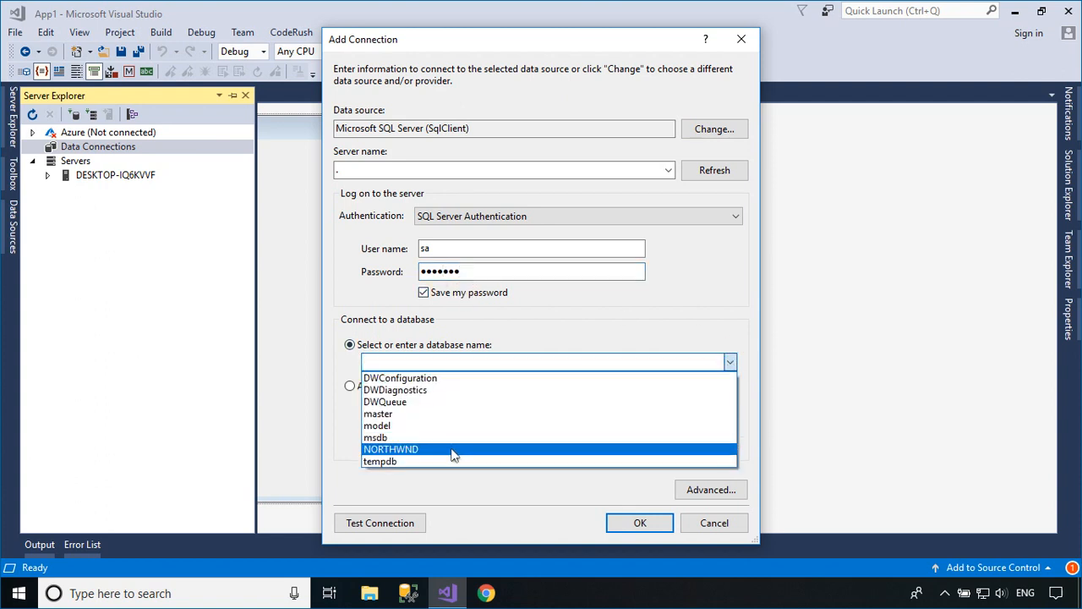
click(639, 523)
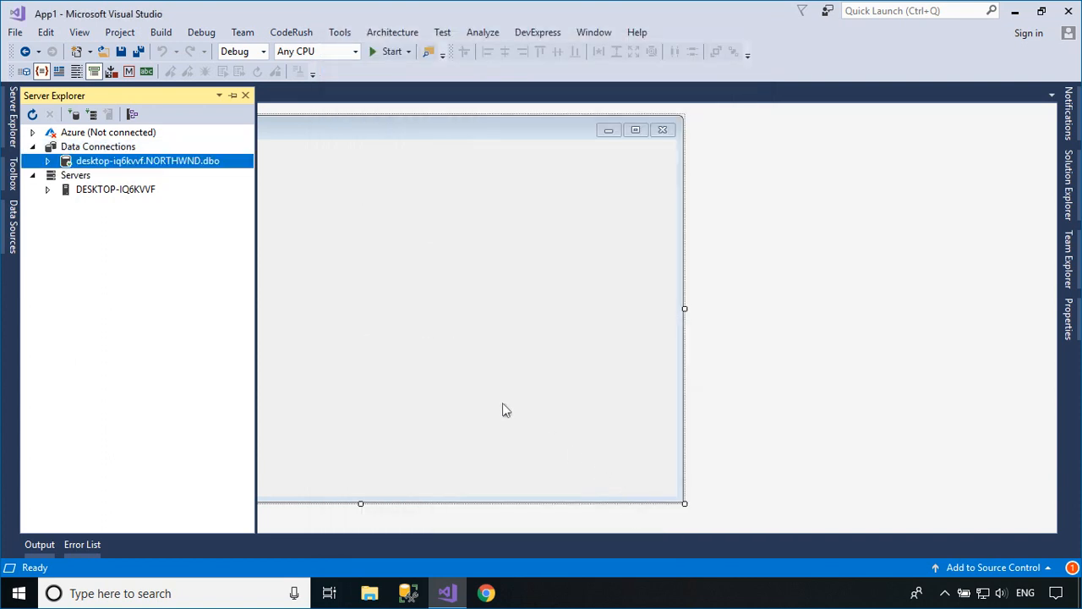
click(48, 161)
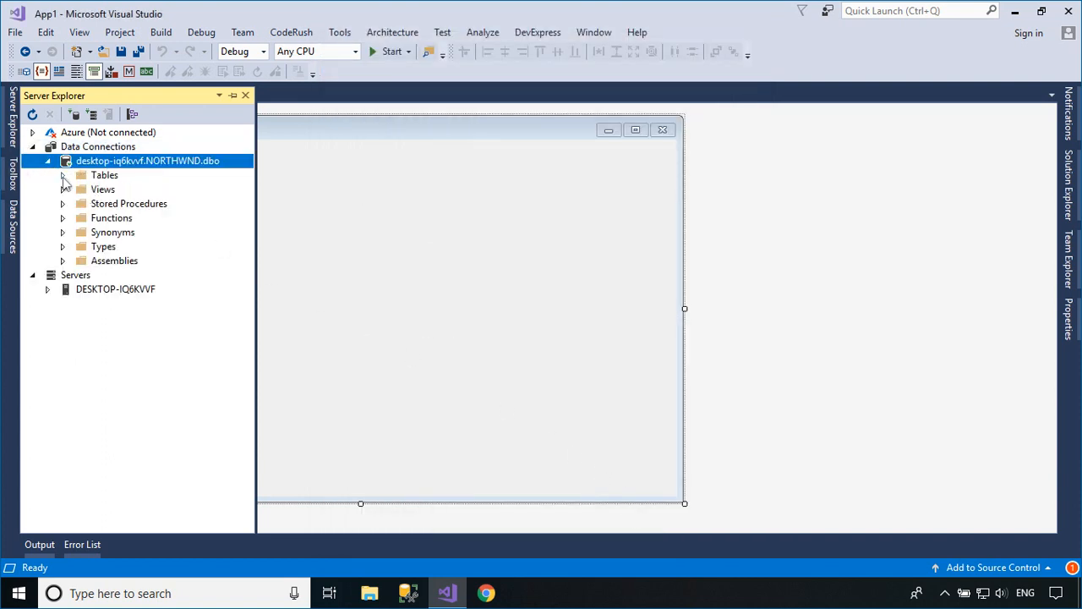
click(65, 175)
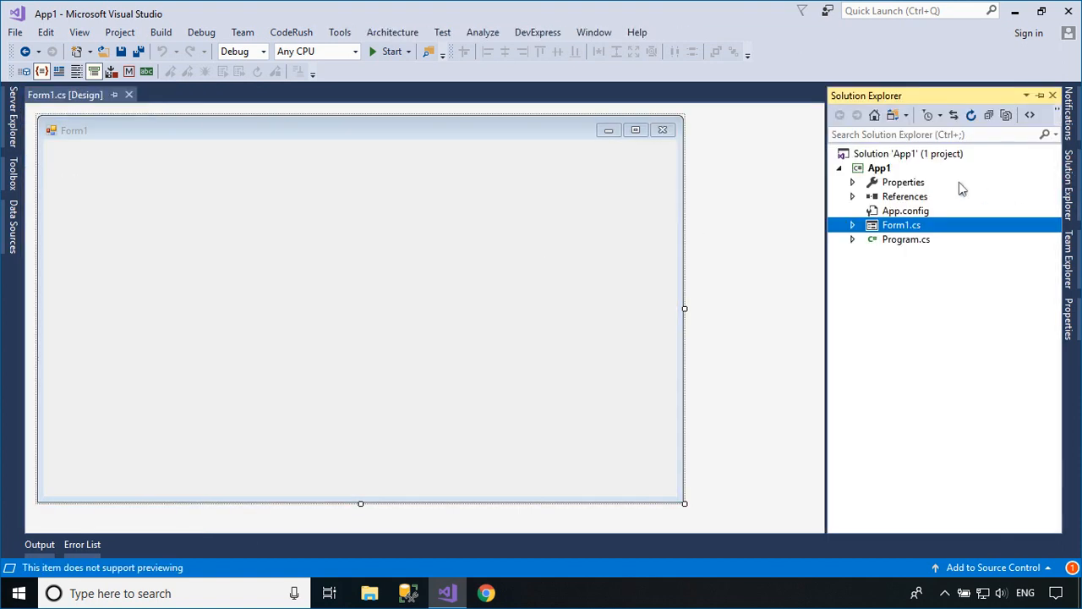
Step: Add a Data.xsd DataSet with the Customers table, saving the connection string
right_click(879, 167)
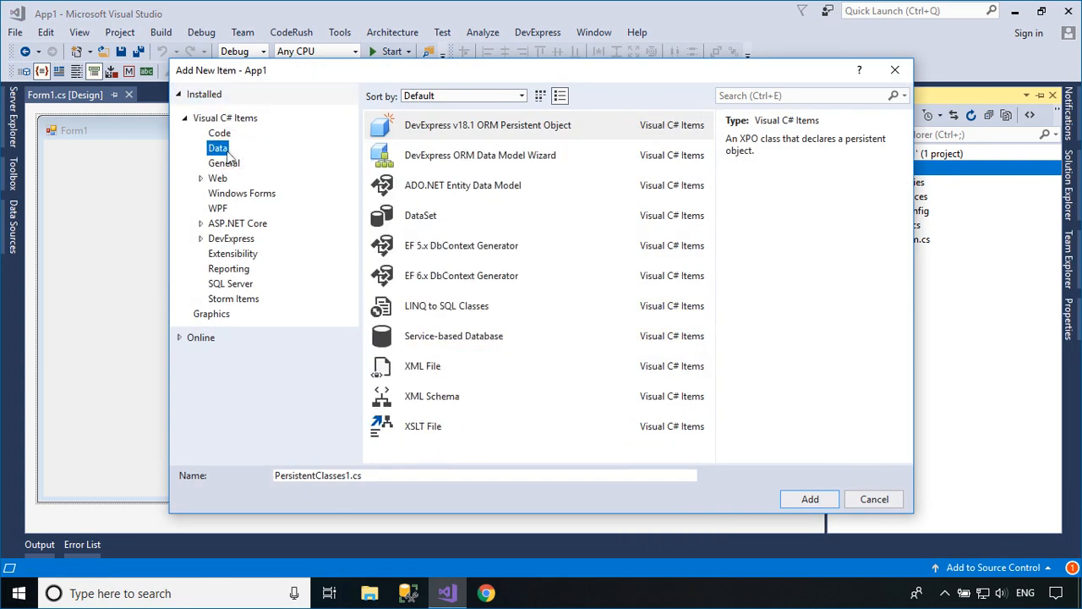
click(420, 214)
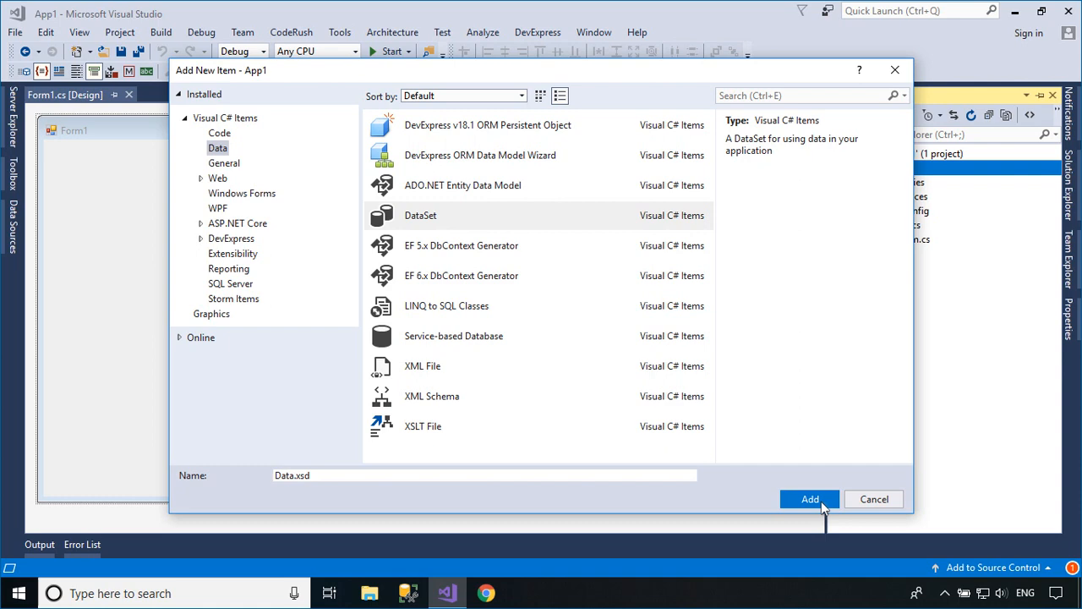
click(808, 499)
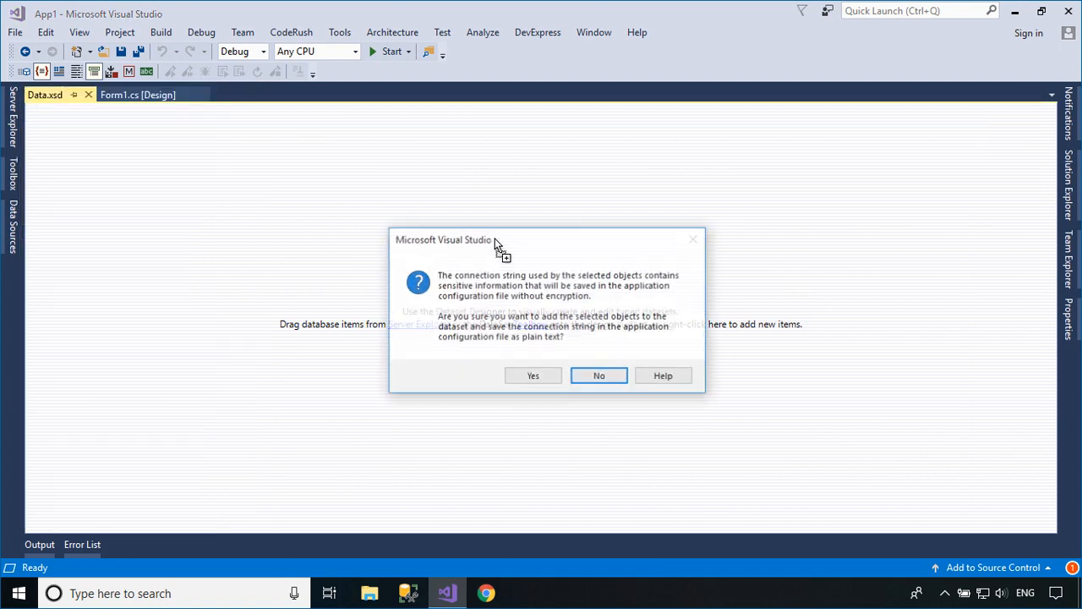
click(533, 375)
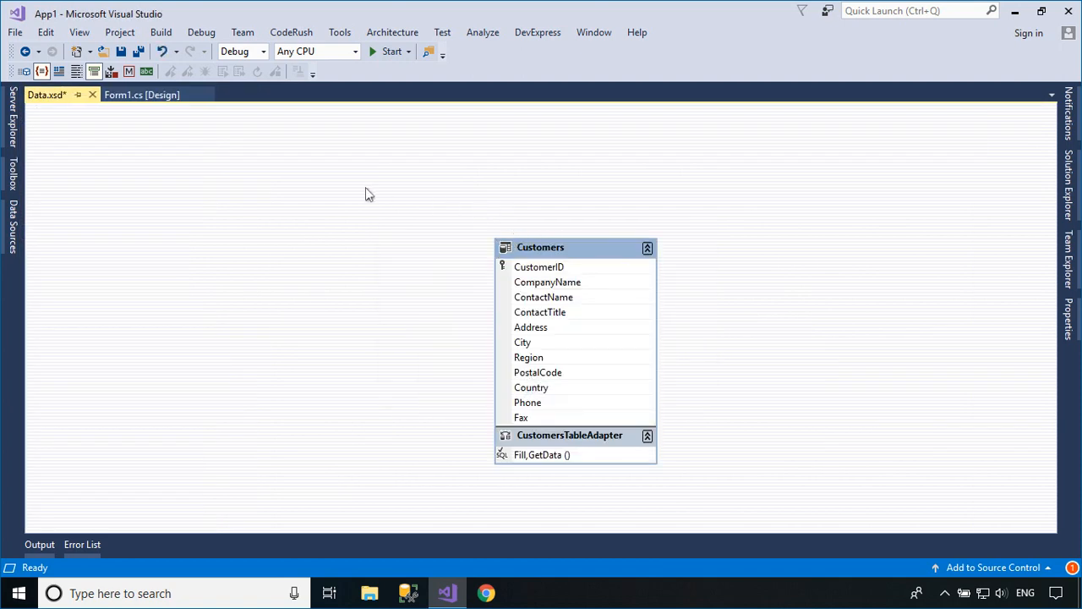
Step: Place a DataGridView on Form1 with Dock set to Fill
click(65, 95)
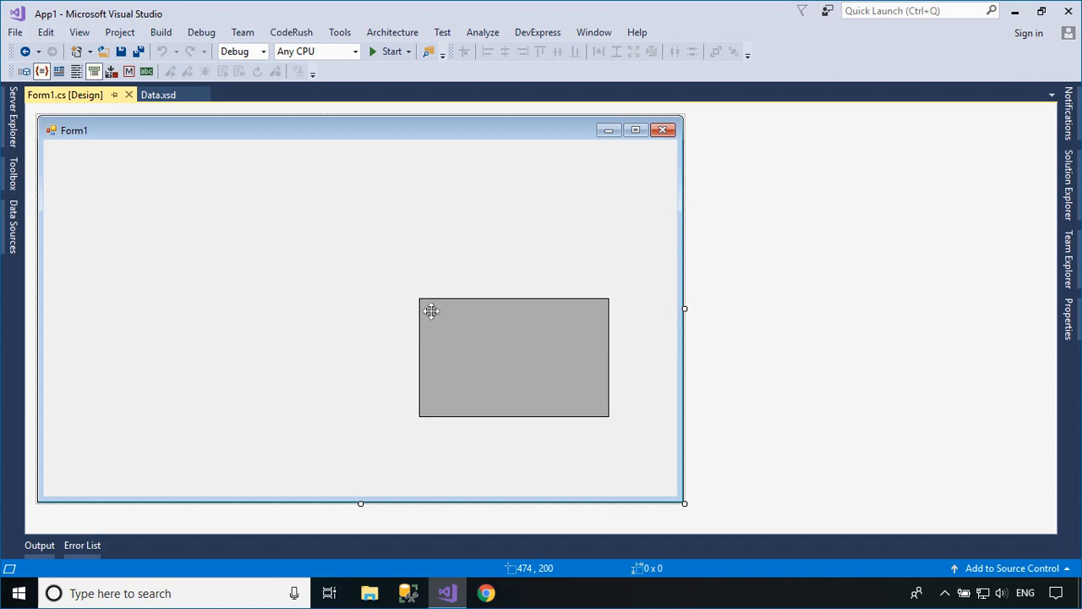
click(514, 357)
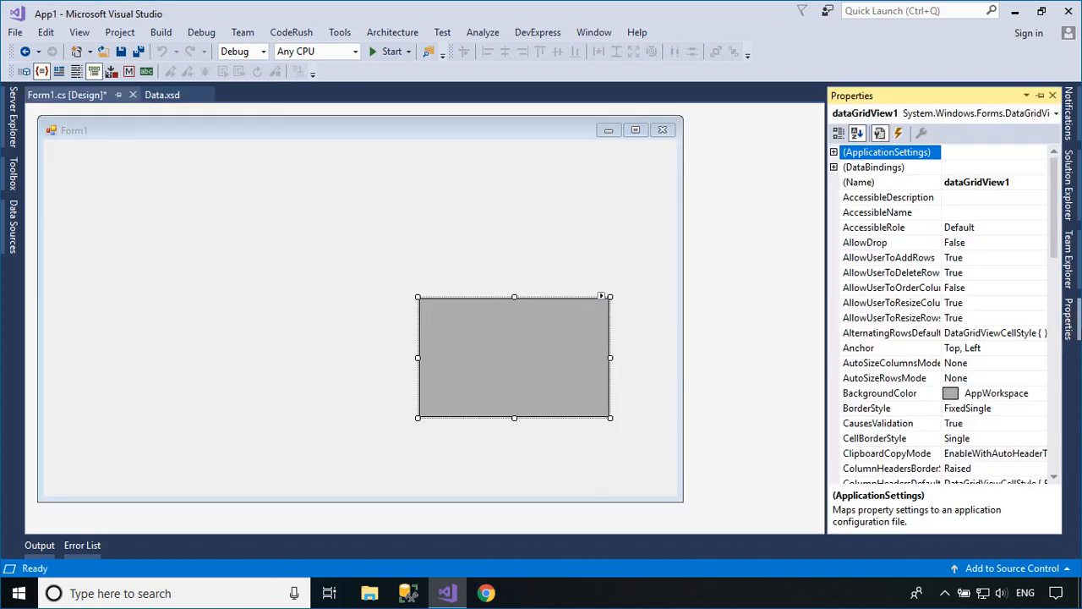
scroll(down, 3)
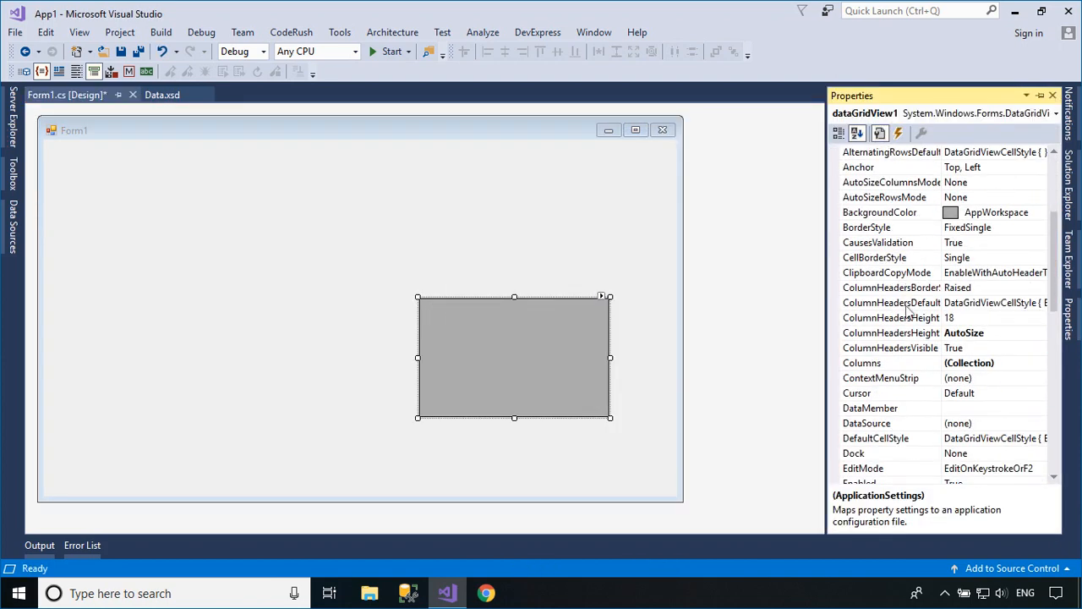
click(880, 453)
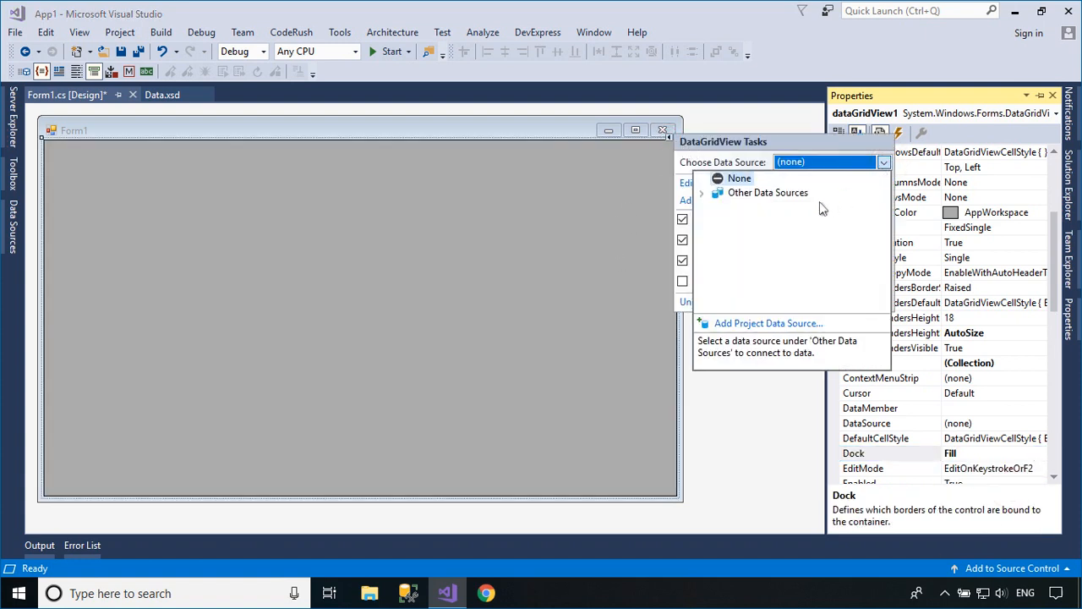
Step: Bind the grid to the Data dataset's Customers table and run the app
click(701, 193)
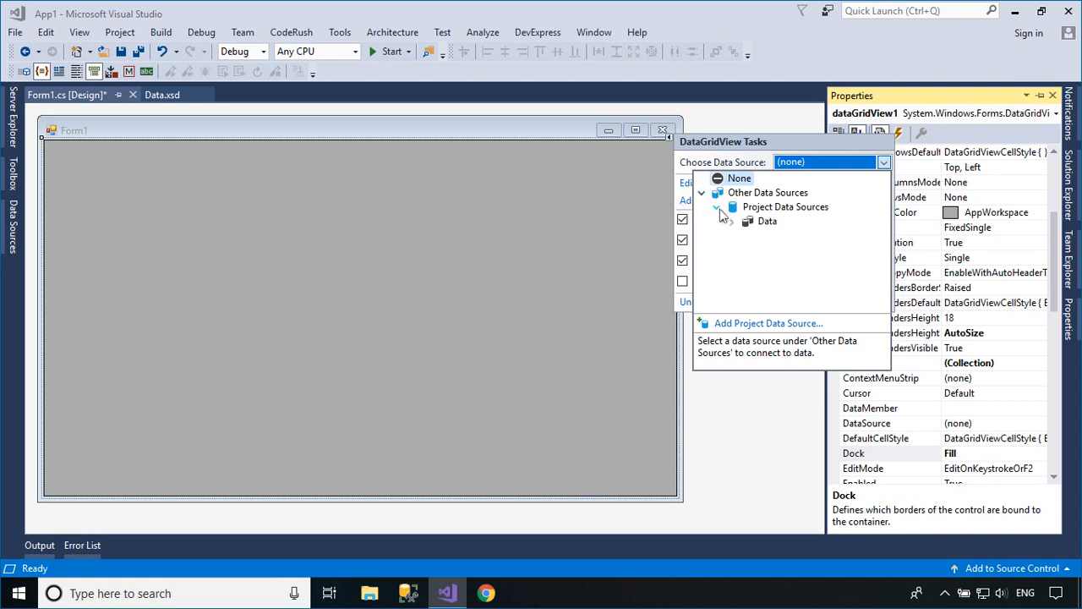
click(768, 220)
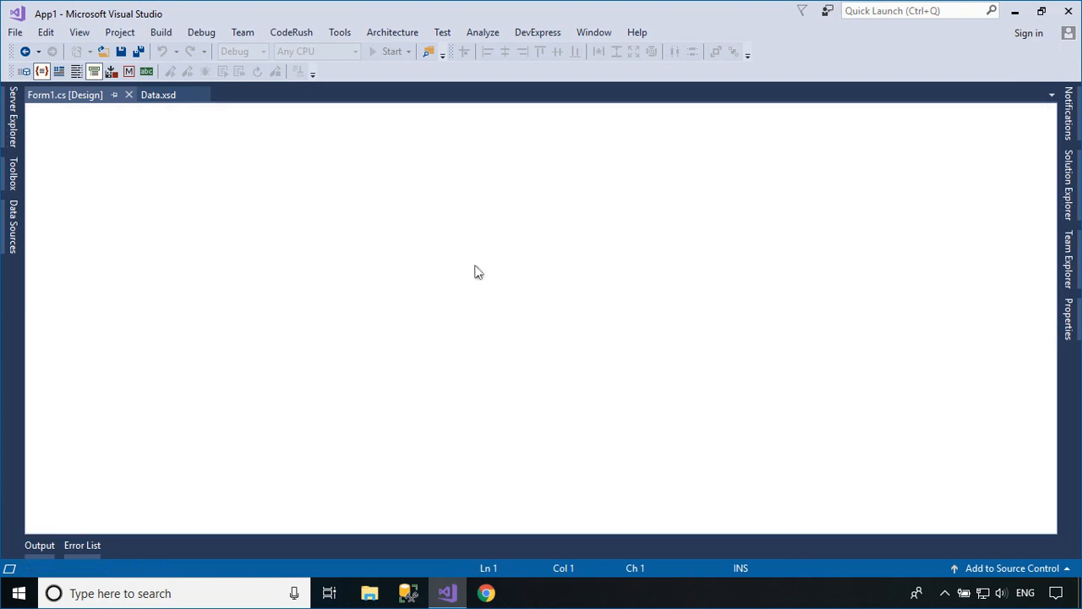
click(392, 51)
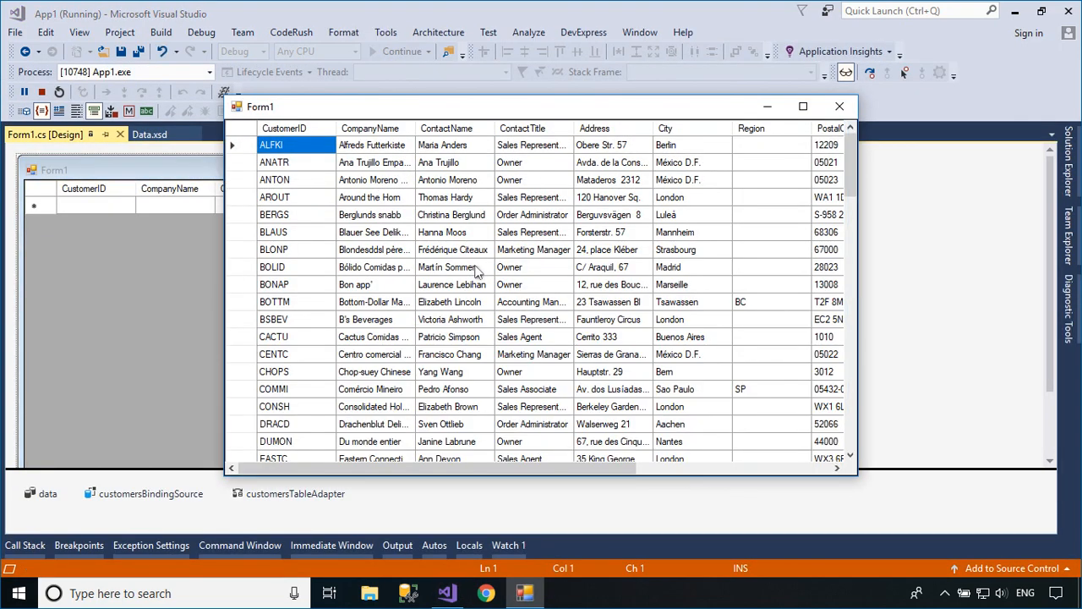